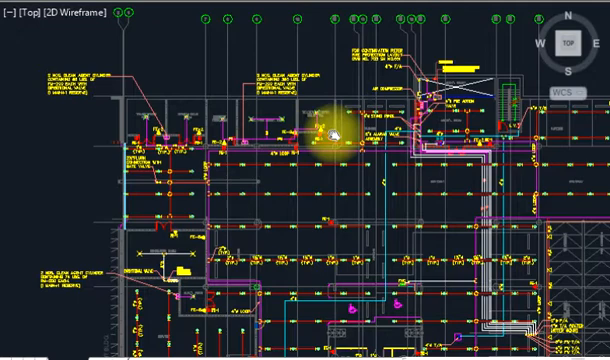
{"action": "mouse_move", "coordinate": [290, 127]}
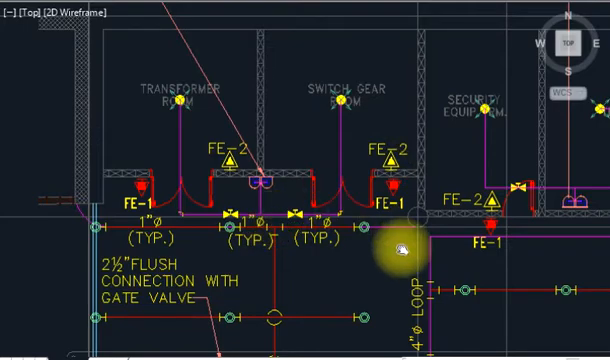
{"action": "mouse_move", "coordinate": [277, 122]}
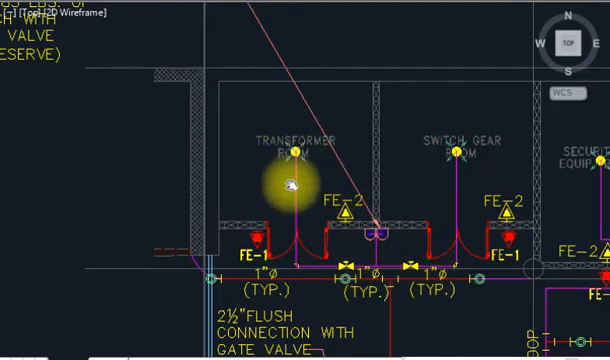
{"action": "mouse_move", "coordinate": [453, 156]}
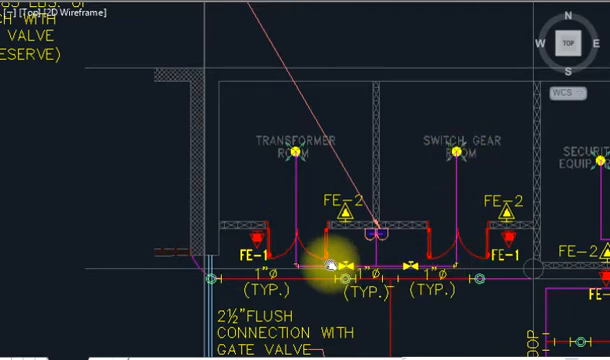
{"action": "mouse_move", "coordinate": [305, 165]}
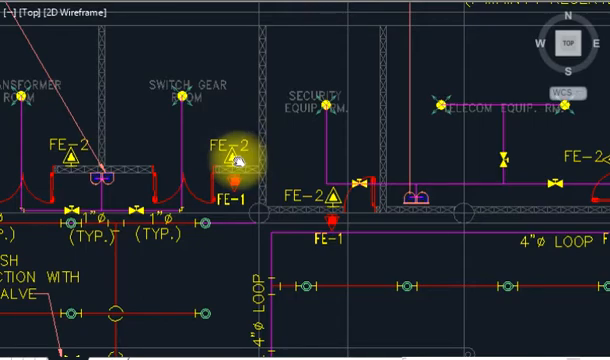
{"action": "mouse_move", "coordinate": [330, 160]}
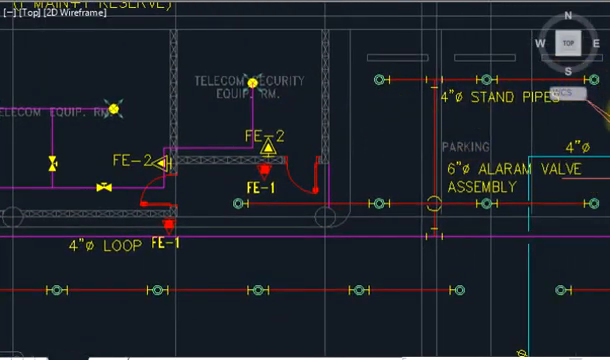
{"action": "scroll", "scroll_direction": "down", "scroll_amount": 3}
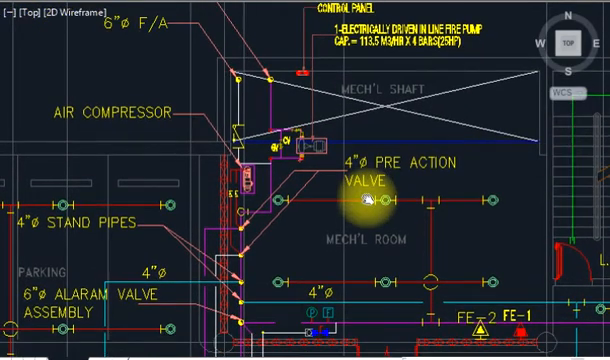
{"action": "mouse_move", "coordinate": [380, 200]}
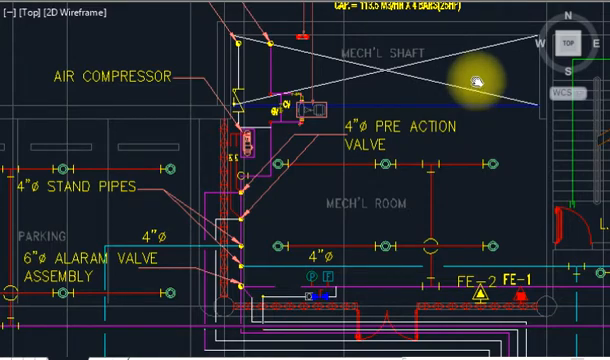
{"action": "mouse_move", "coordinate": [490, 135]}
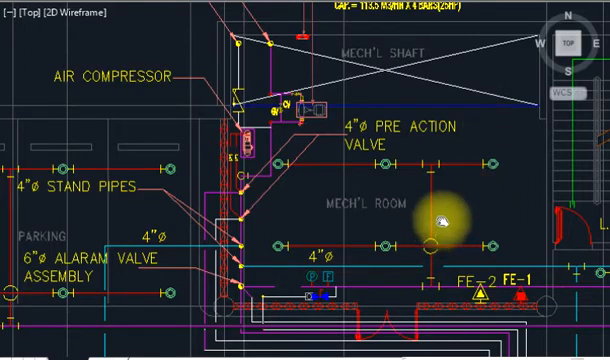
{"action": "mouse_move", "coordinate": [435, 180]}
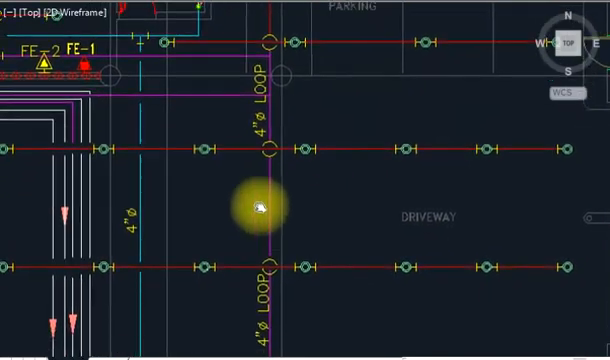
{"action": "mouse_move", "coordinate": [565, 148]}
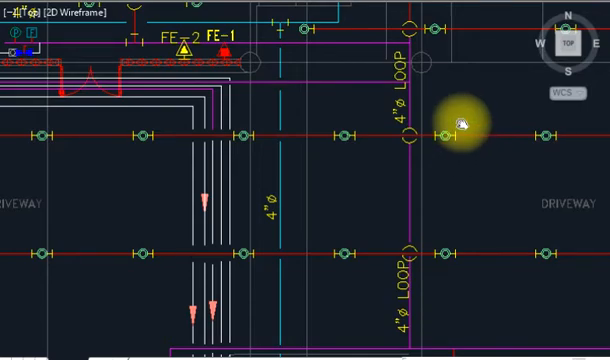
{"action": "mouse_move", "coordinate": [468, 153]}
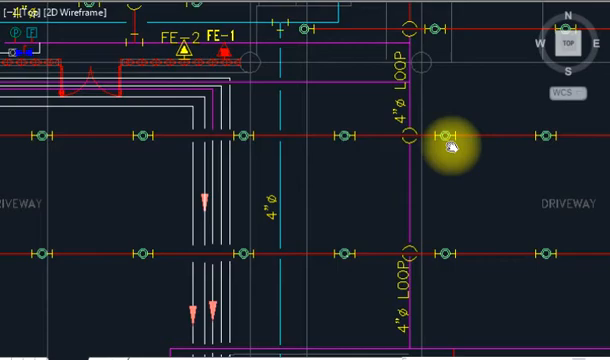
{"action": "mouse_move", "coordinate": [460, 180]}
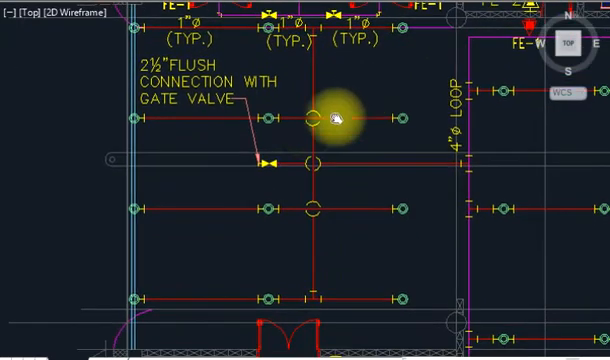
{"action": "mouse_move", "coordinate": [255, 210]}
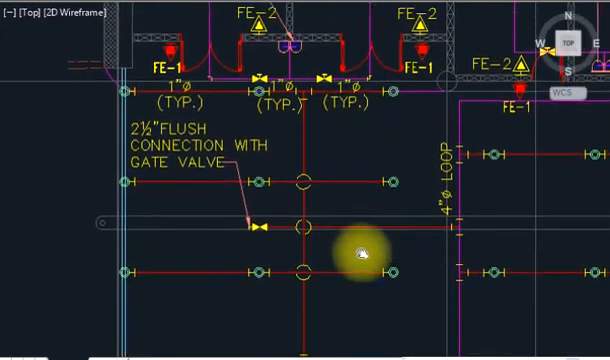
{"action": "scroll", "scroll_direction": "down", "scroll_amount": 3}
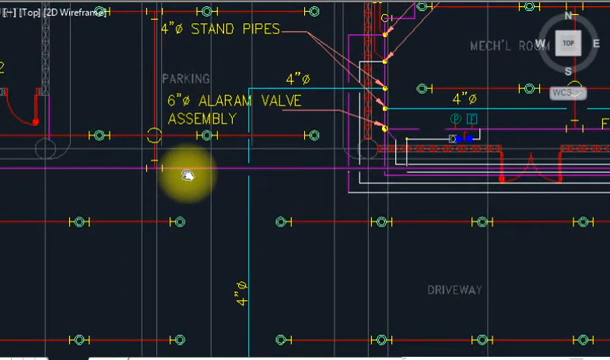
{"action": "mouse_move", "coordinate": [148, 172]}
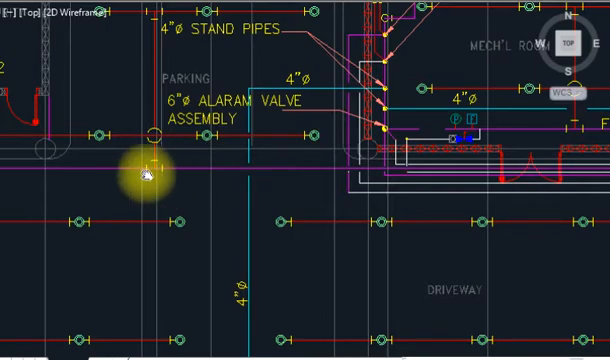
{"action": "mouse_move", "coordinate": [160, 168]}
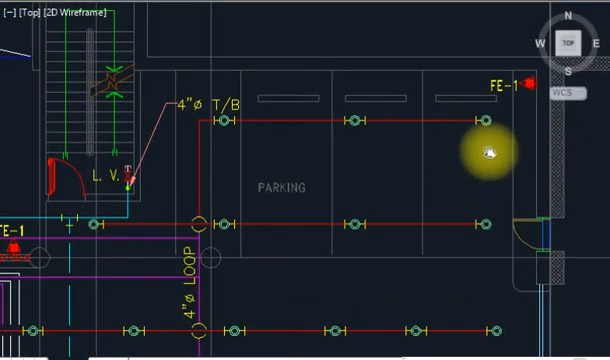
{"action": "mouse_move", "coordinate": [475, 156]}
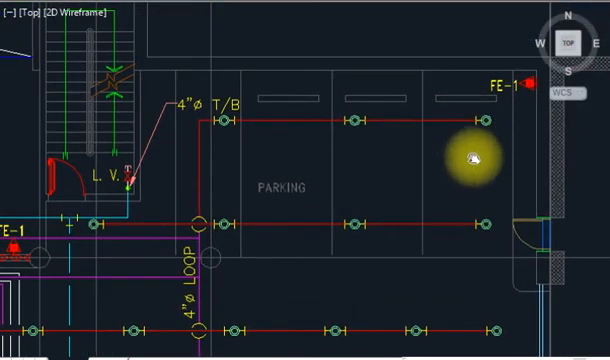